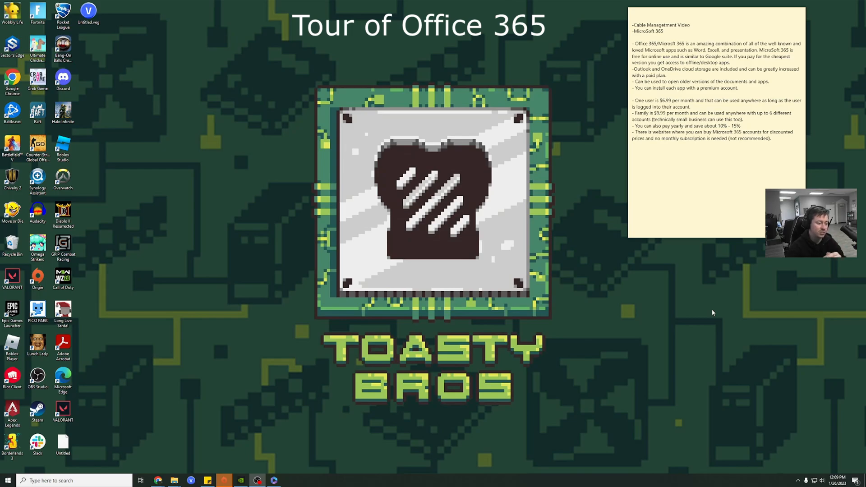
mouse_move(257, 479)
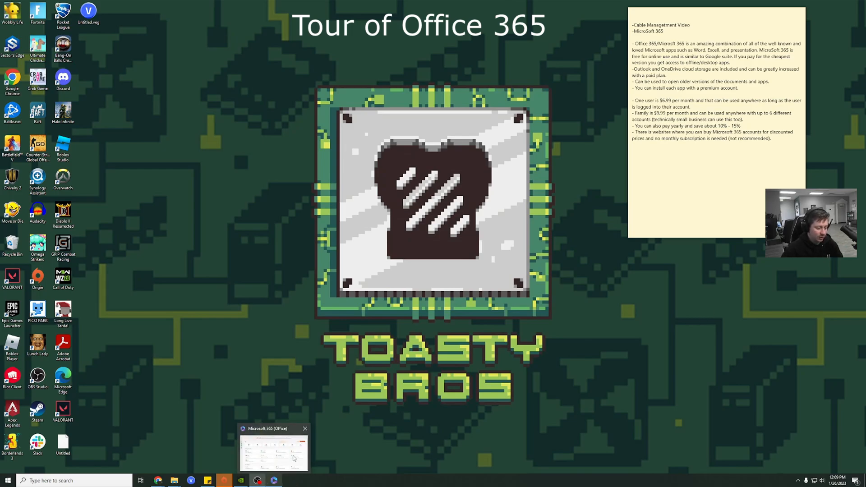
Search 'offi' from the taskbar to launch the Microsoft 365 (Office) app.
type("offi")
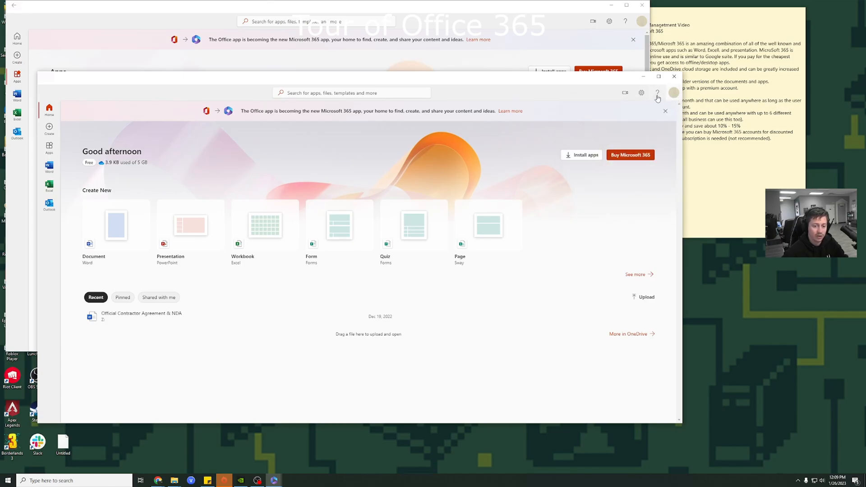
mouse_move(670, 95)
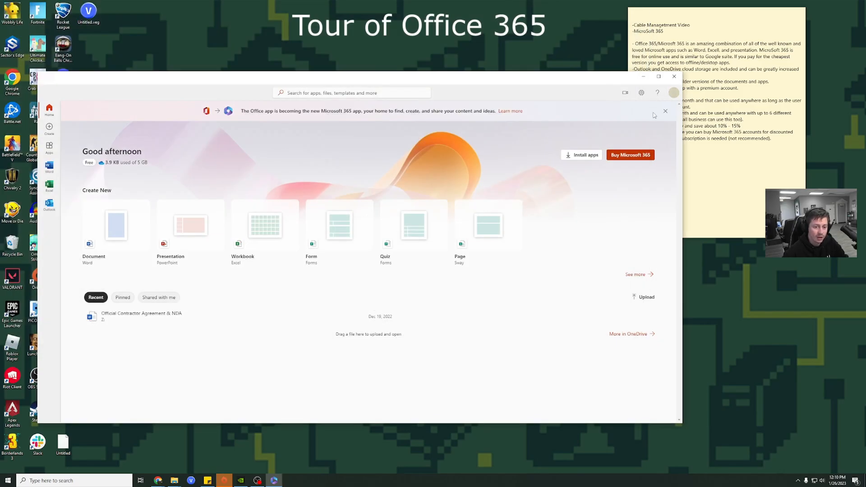
Sign out of the current account from the top-right account picture.
left_click(672, 92)
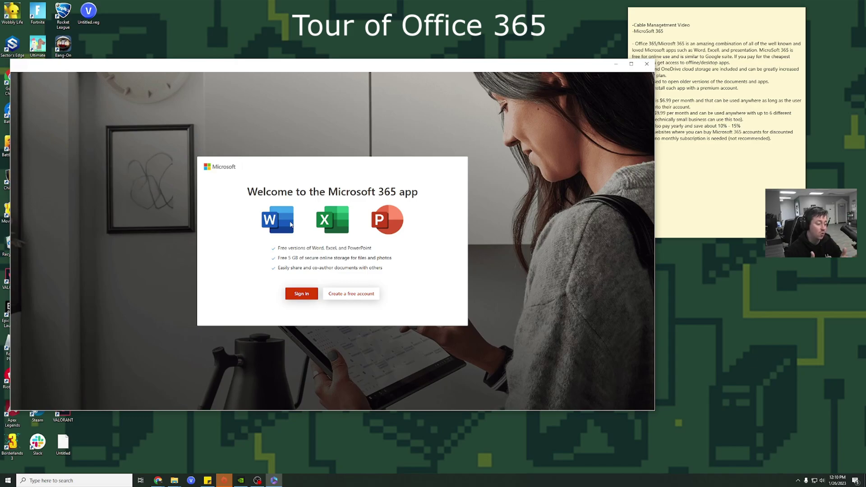
mouse_move(301, 293)
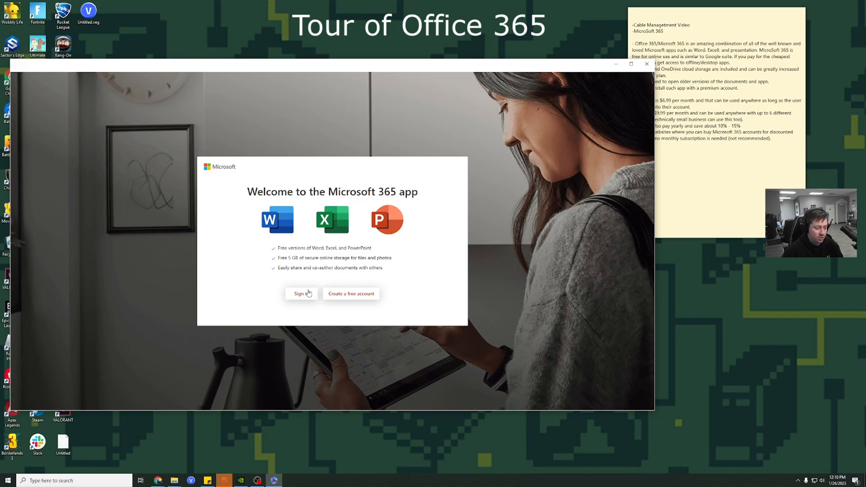
Sign in, step through the welcome carousel and dismiss the 'Create here, open anywhere' tip.
left_click(299, 293)
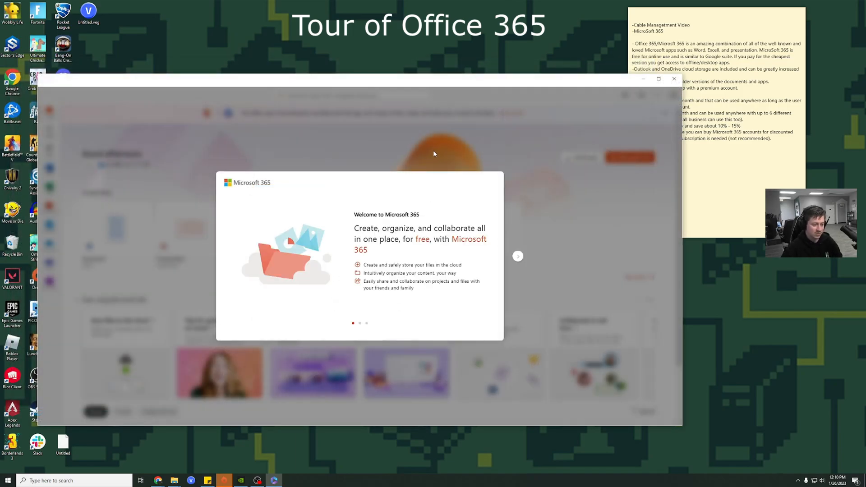
left_click(518, 255)
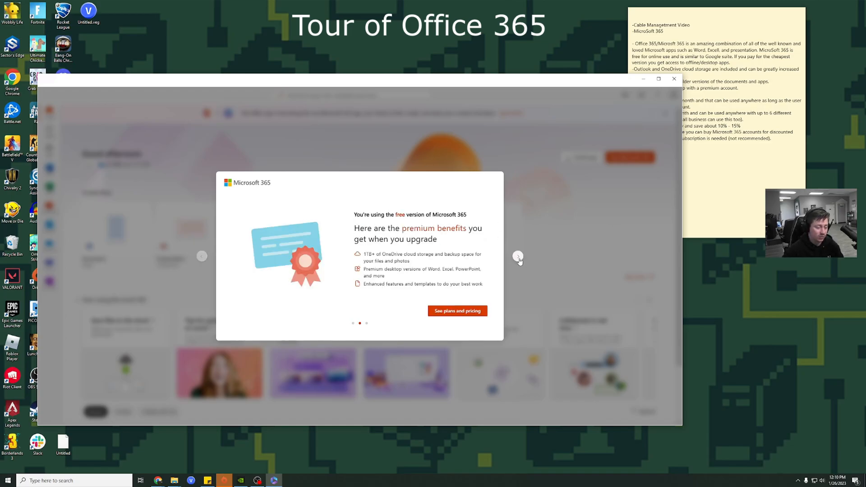
left_click(518, 256)
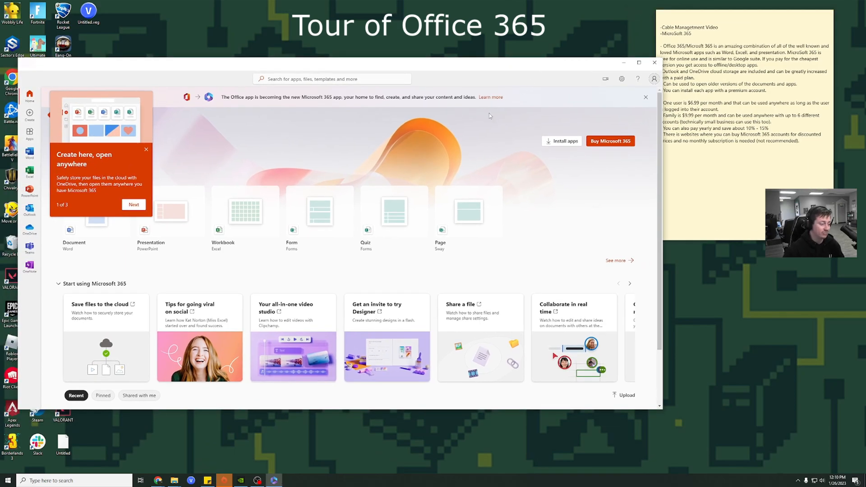
left_click(147, 149)
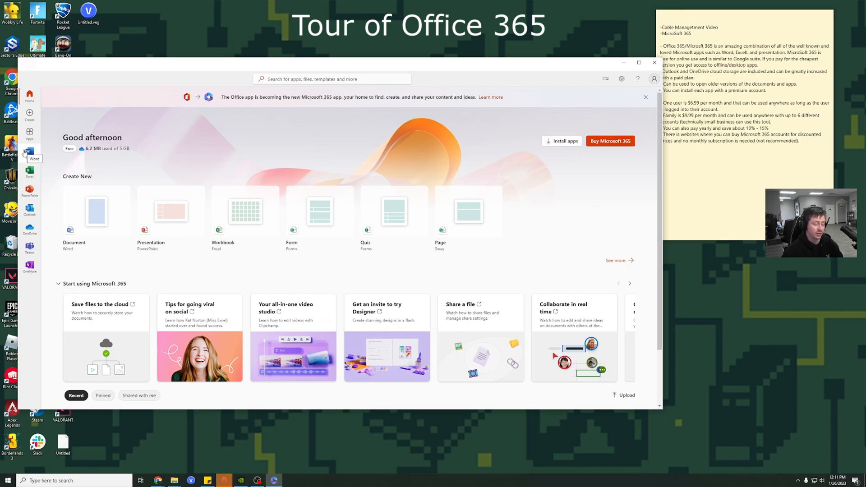
mouse_move(30, 96)
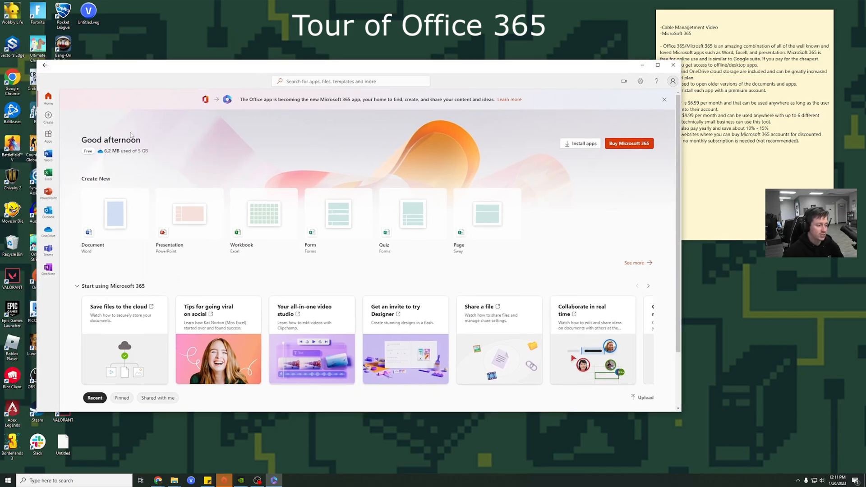
mouse_move(48, 174)
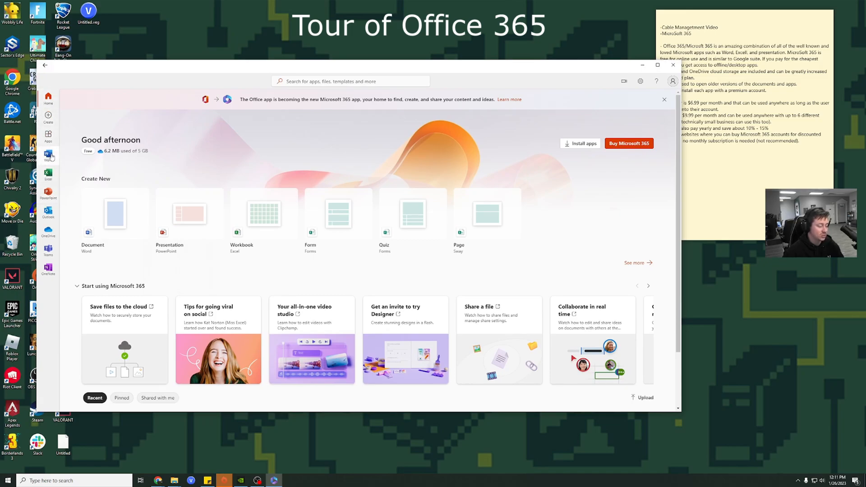
Switch to the Word page from the left sidebar.
left_click(48, 156)
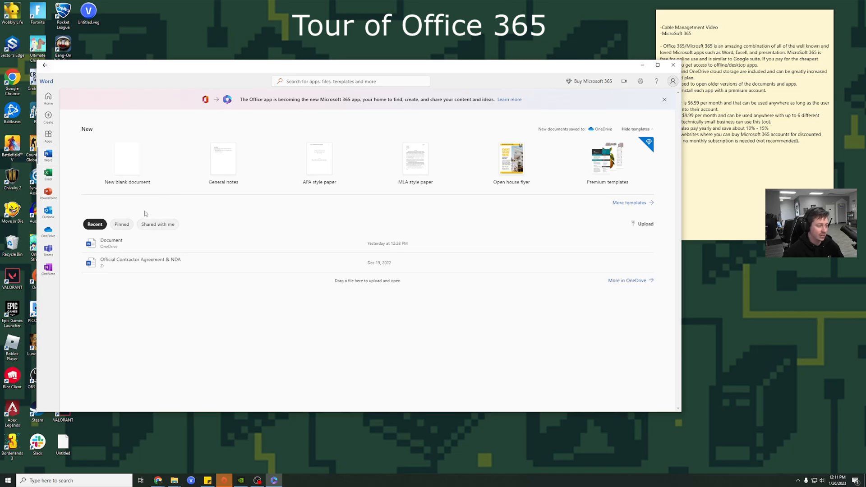
mouse_move(171, 177)
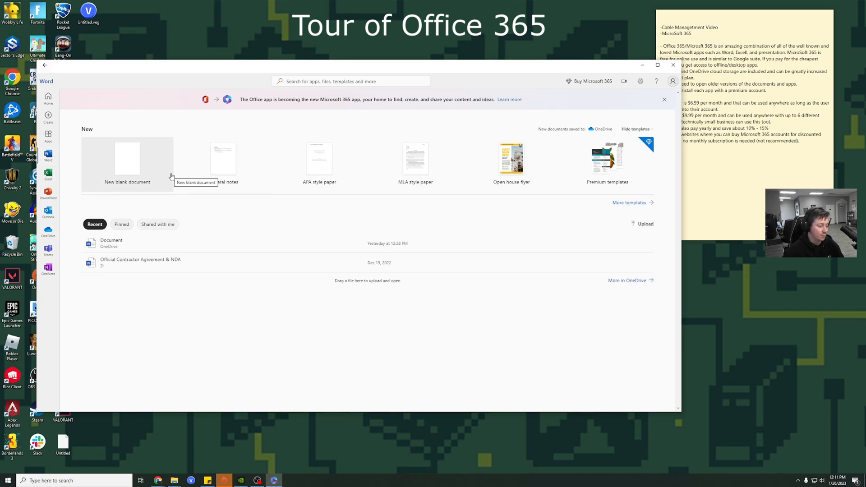
mouse_move(153, 189)
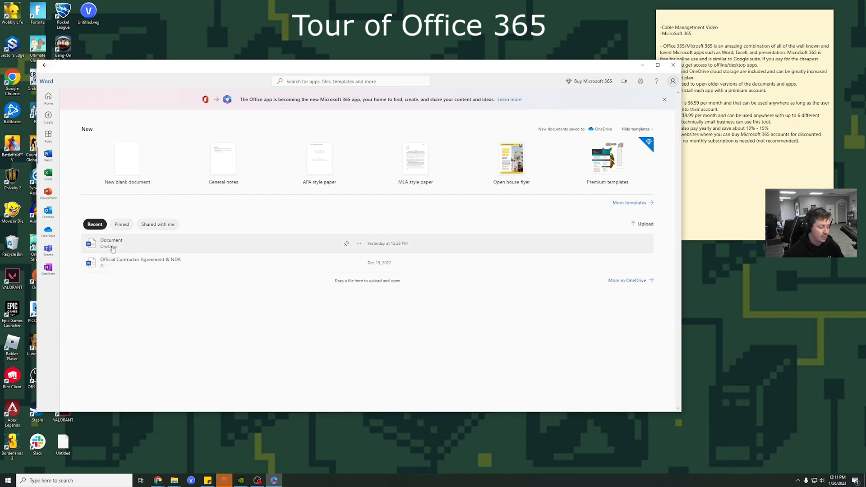
mouse_move(139, 247)
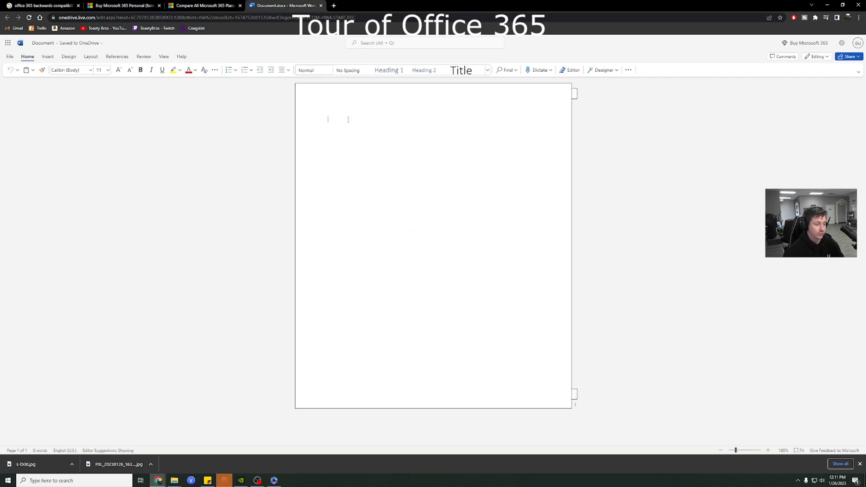
Write 'Hey hows it going' in the document, cancel the OneDrive folder picker and return to the Microsoft 365 app.
type("Hey")
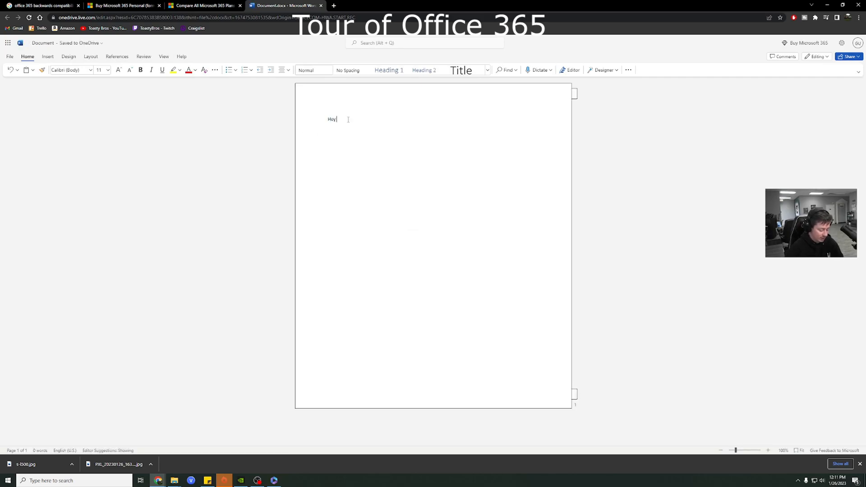
type("hows it going")
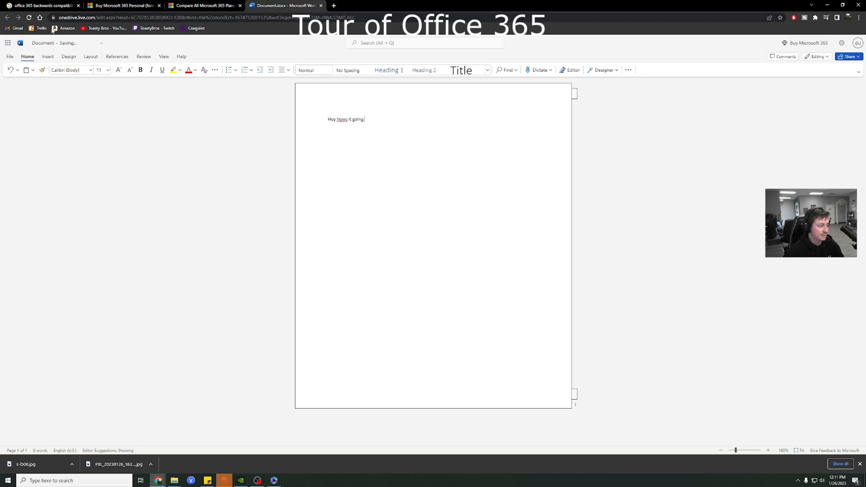
left_click(9, 56)
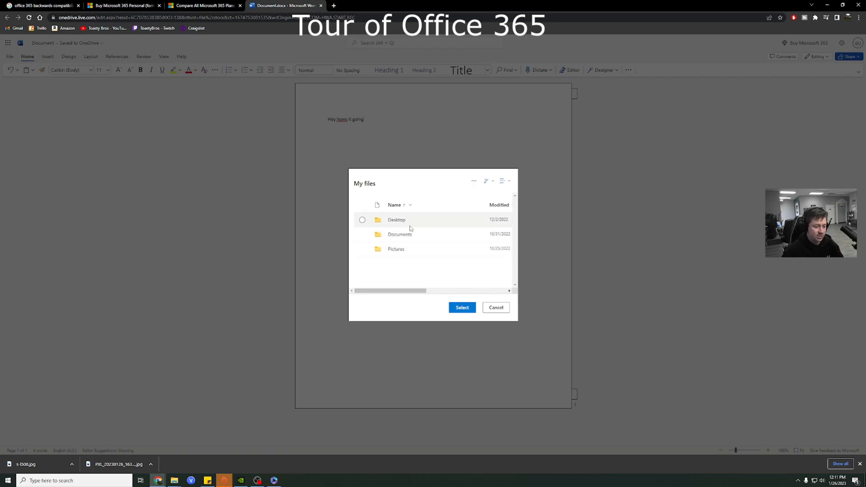
left_click(495, 307)
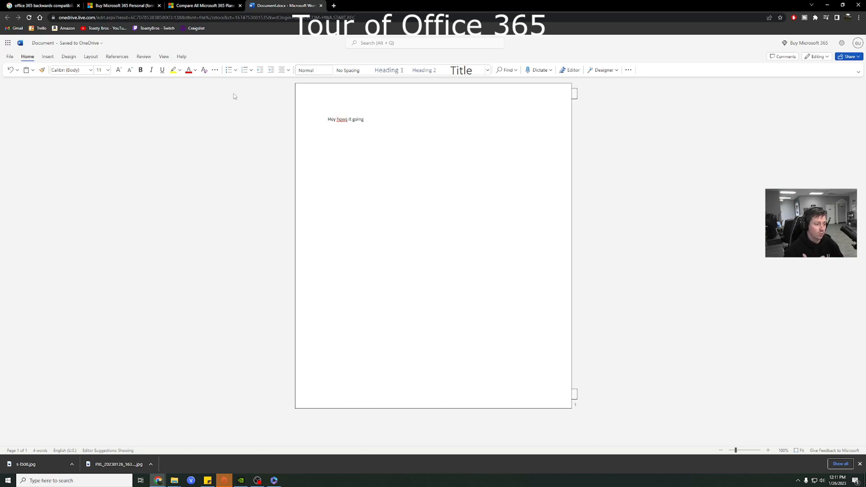
left_click(205, 5)
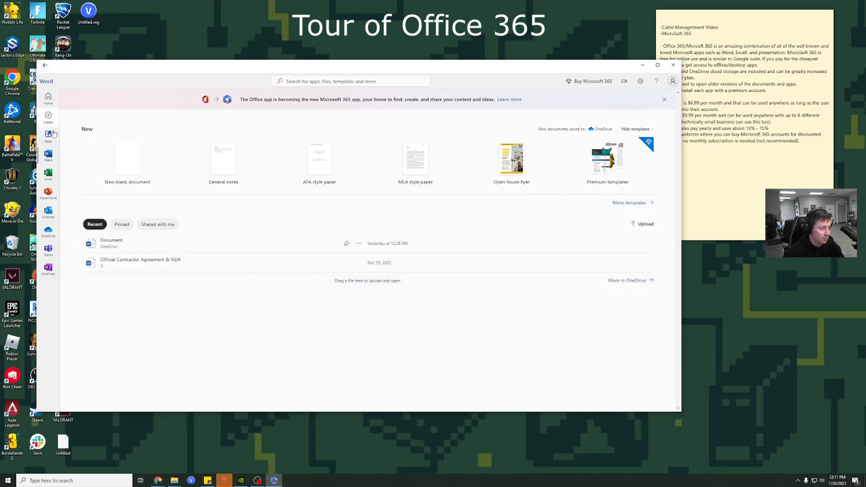
left_click(48, 97)
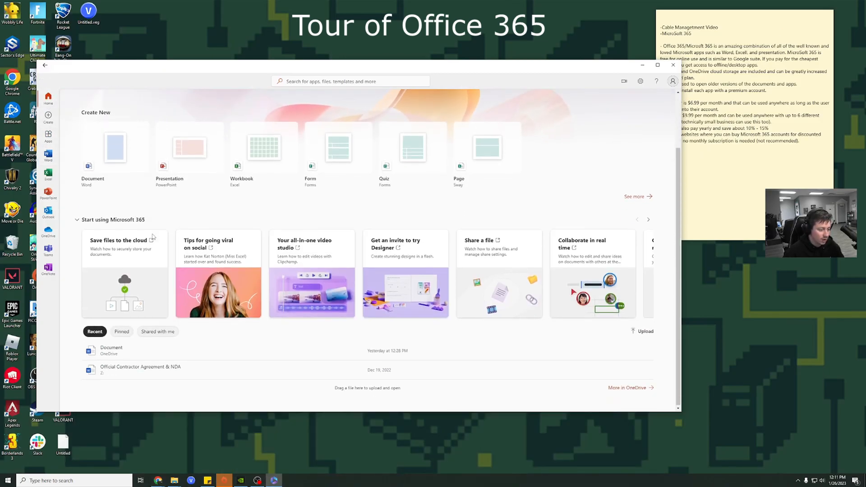
left_click(579, 144)
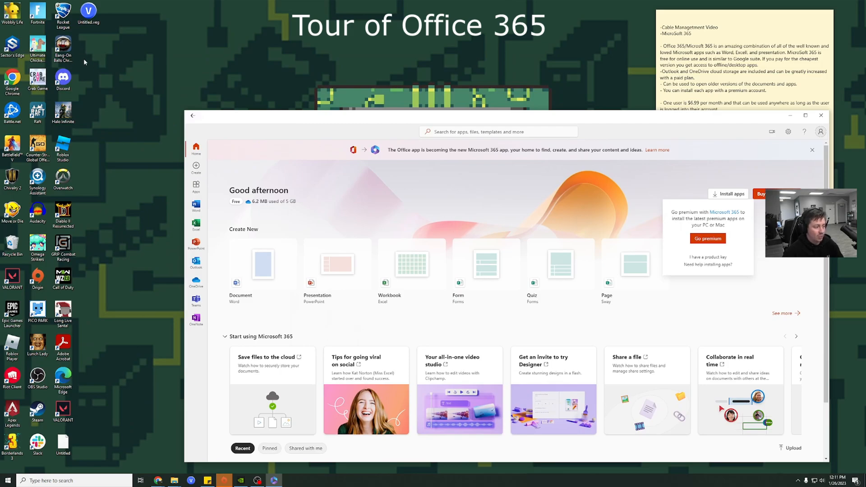
mouse_move(321, 118)
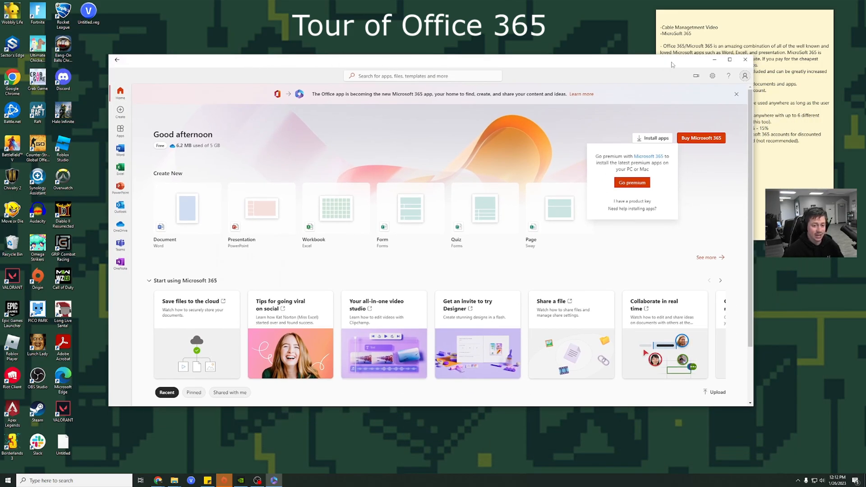
left_click(744, 59)
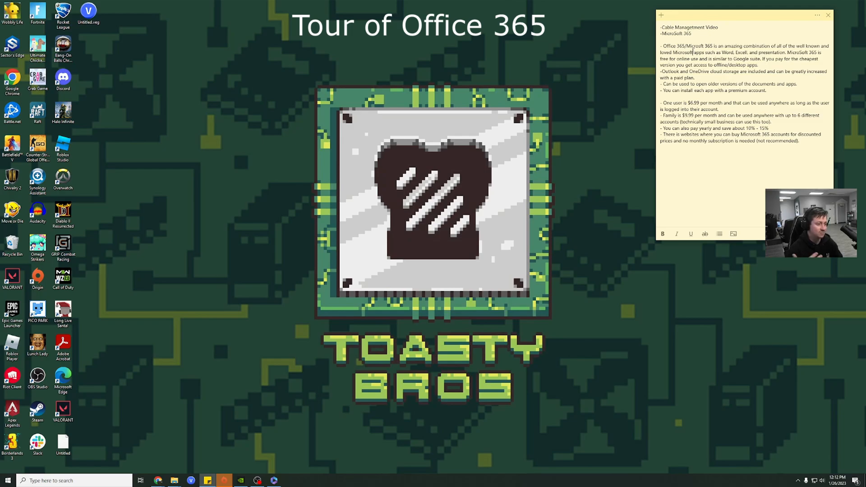
mouse_move(308, 201)
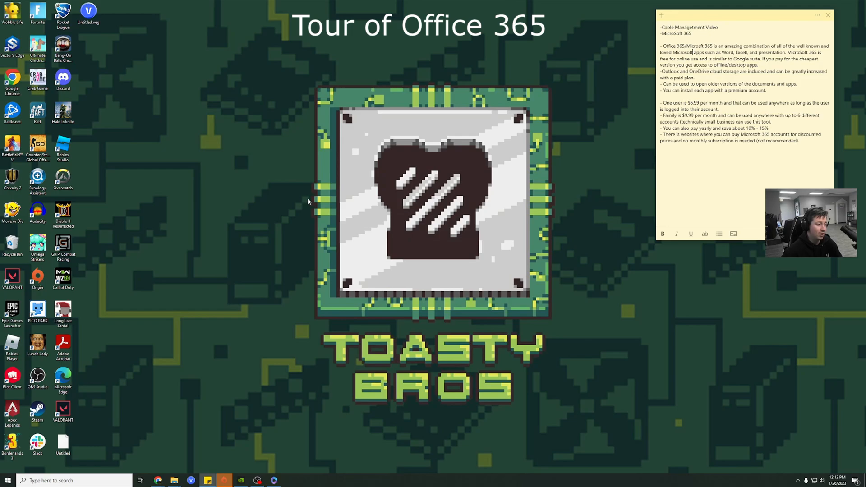
mouse_move(86, 181)
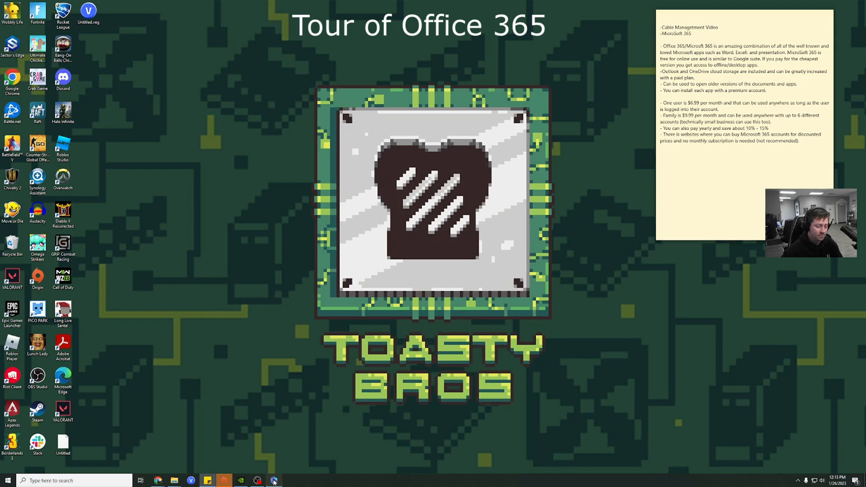
Launch the Microsoft 365 app from the taskbar to reach its home page.
left_click(274, 480)
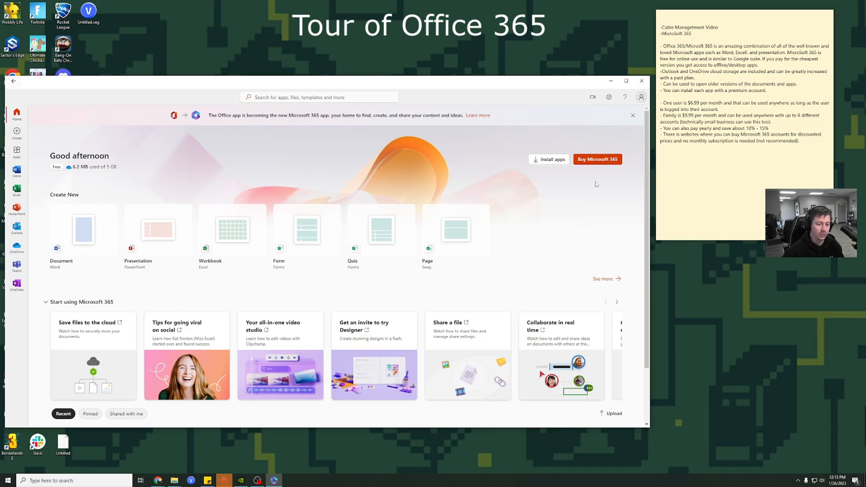
mouse_move(631, 122)
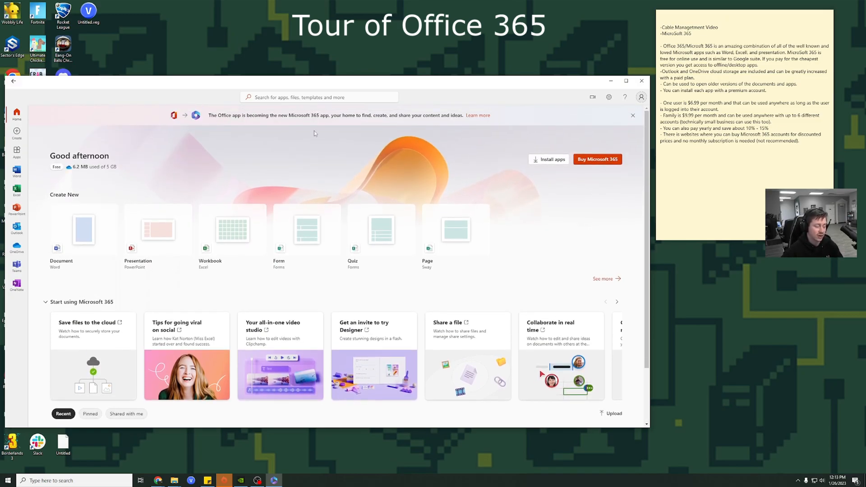
mouse_move(641, 98)
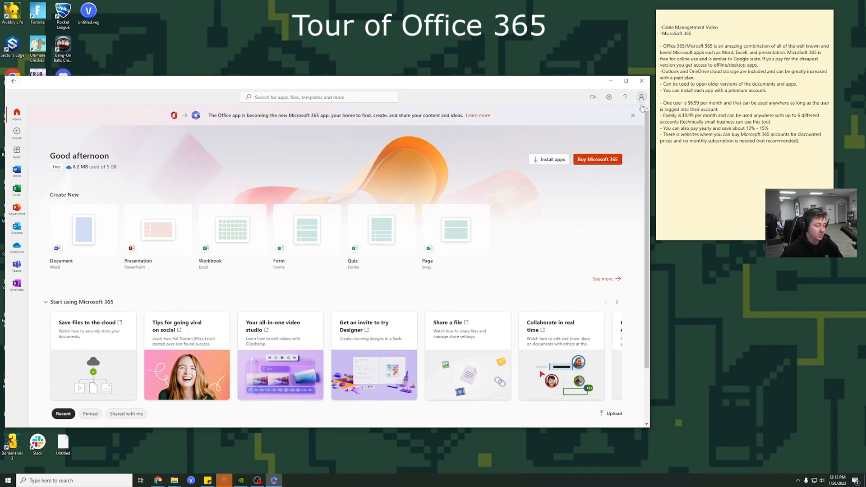
mouse_move(597, 158)
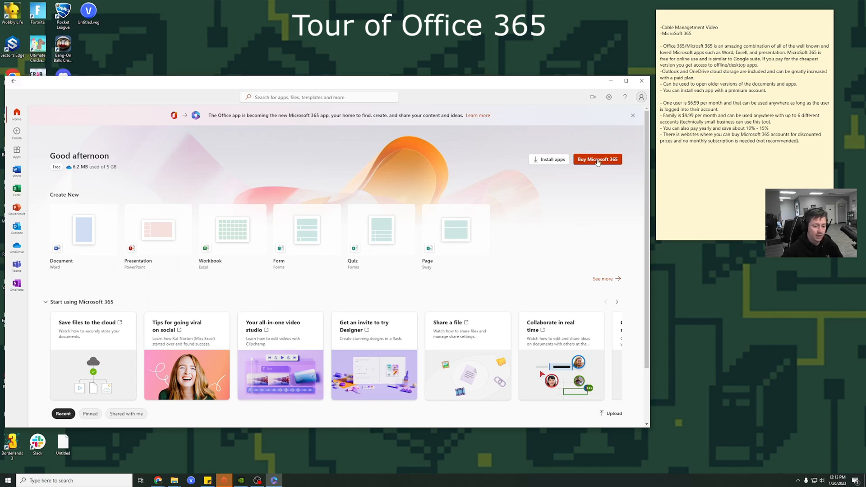
Go to Buy Microsoft 365 and review the monthly plan options.
left_click(597, 159)
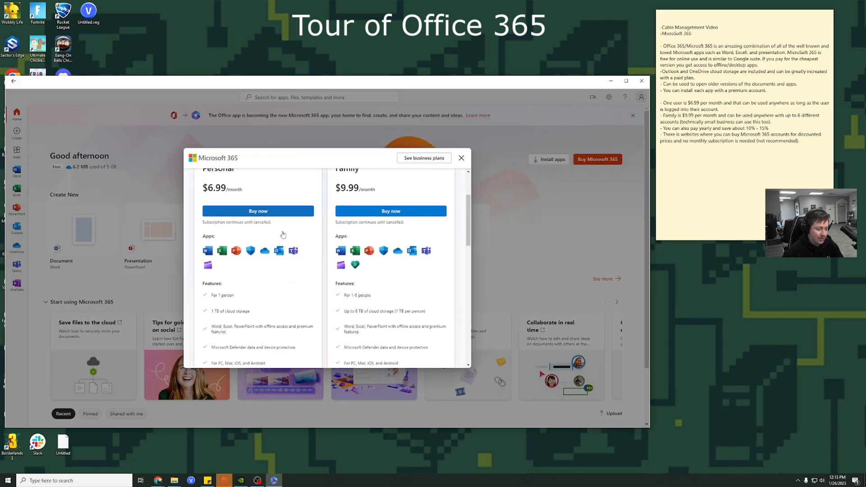
scroll("up", 3)
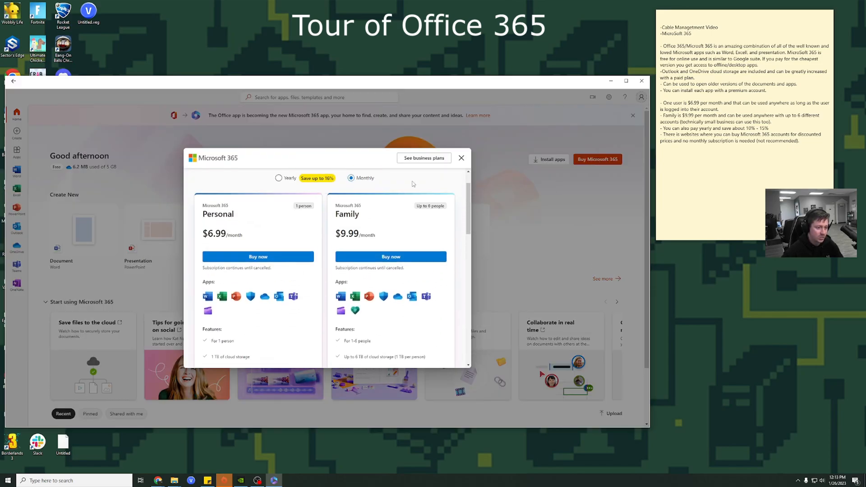
scroll("down", 3)
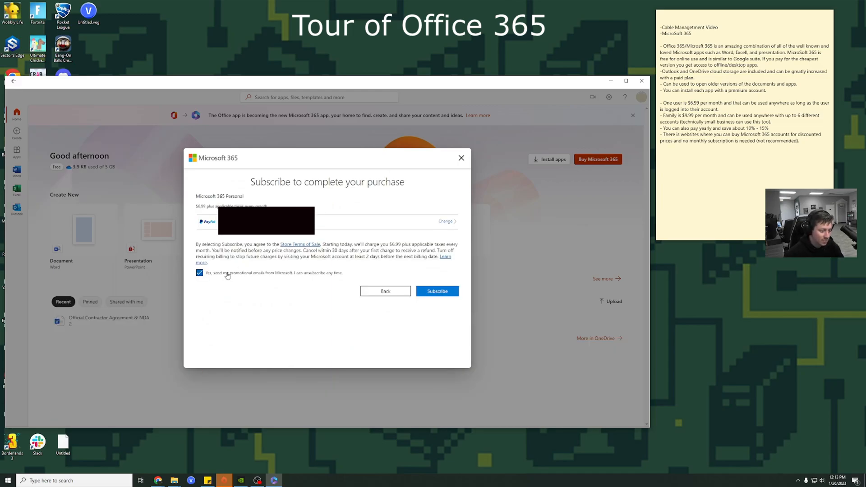
Opt out of promotional emails, confirm the Microsoft 365 Personal subscription and close the welcome dialog.
left_click(198, 272)
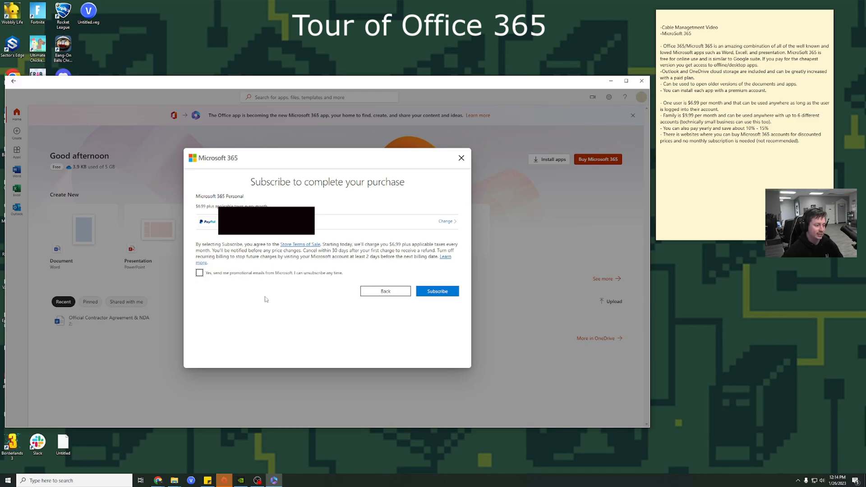
mouse_move(437, 291)
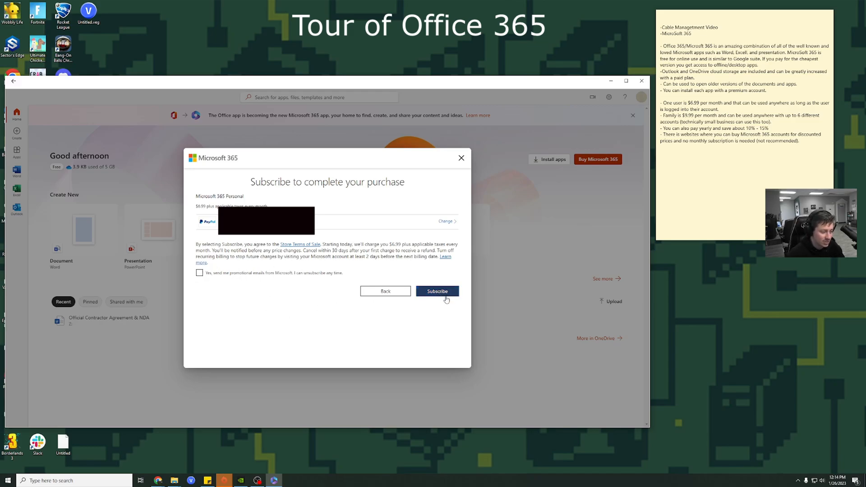
left_click(436, 291)
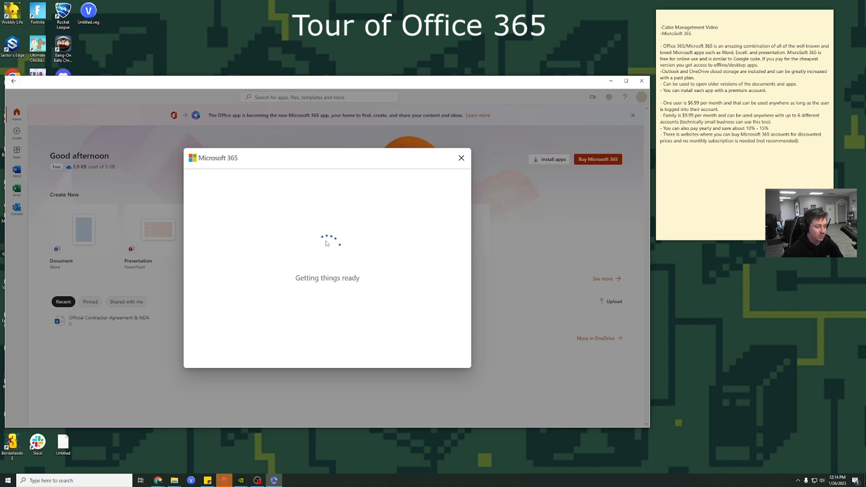
mouse_move(317, 198)
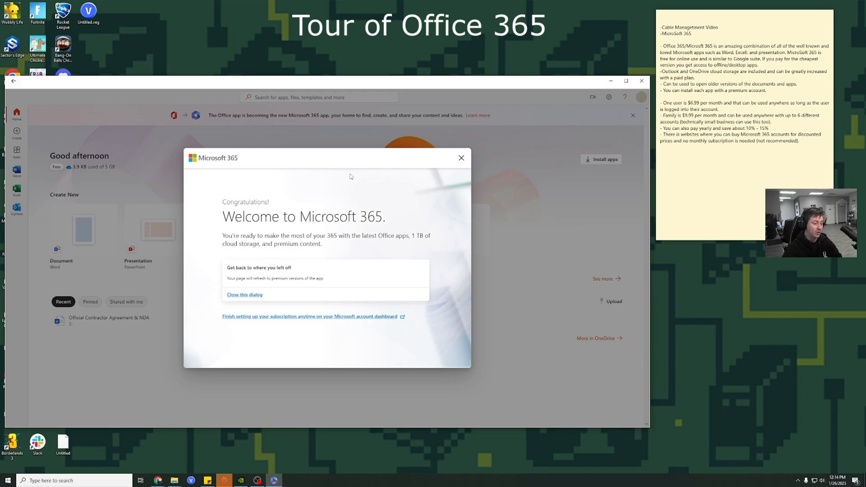
mouse_move(341, 193)
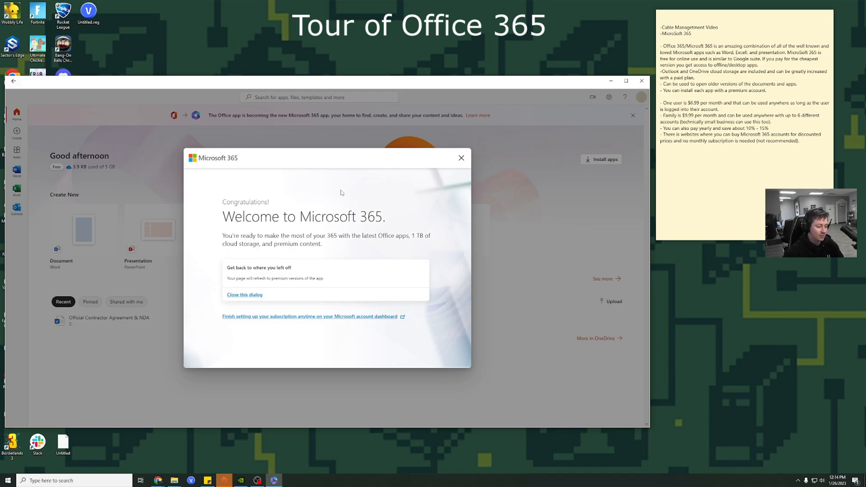
mouse_move(297, 277)
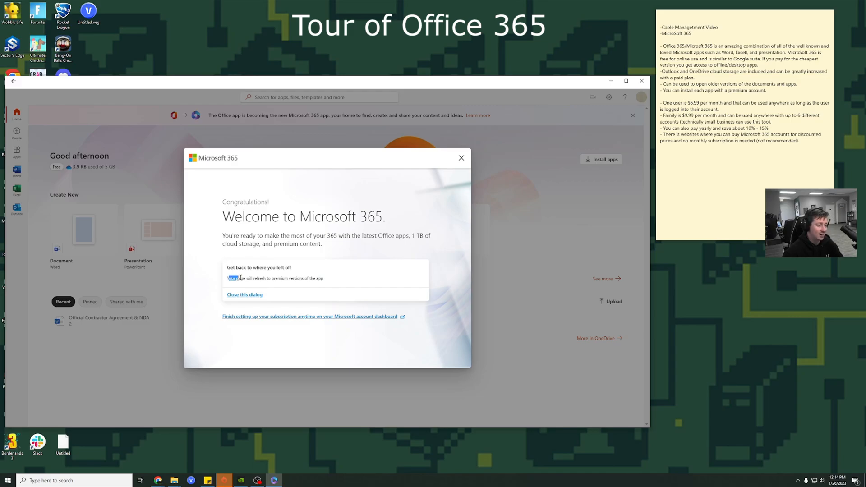
triple_click(274, 278)
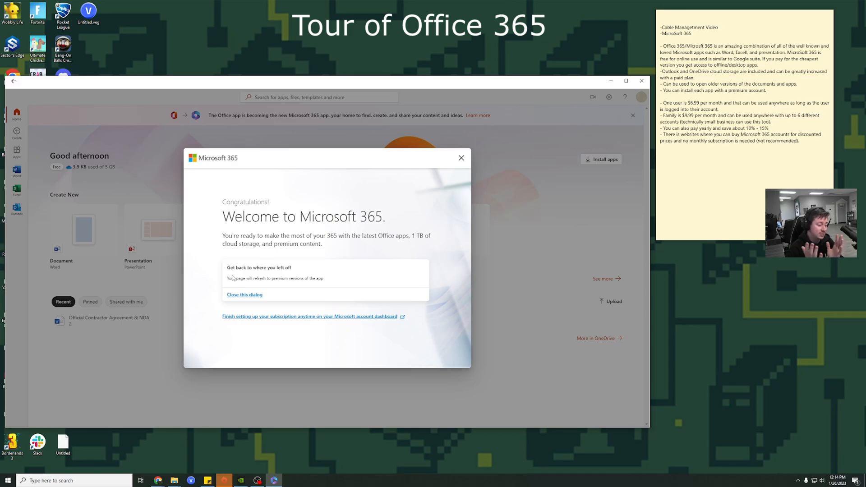
mouse_move(327, 280)
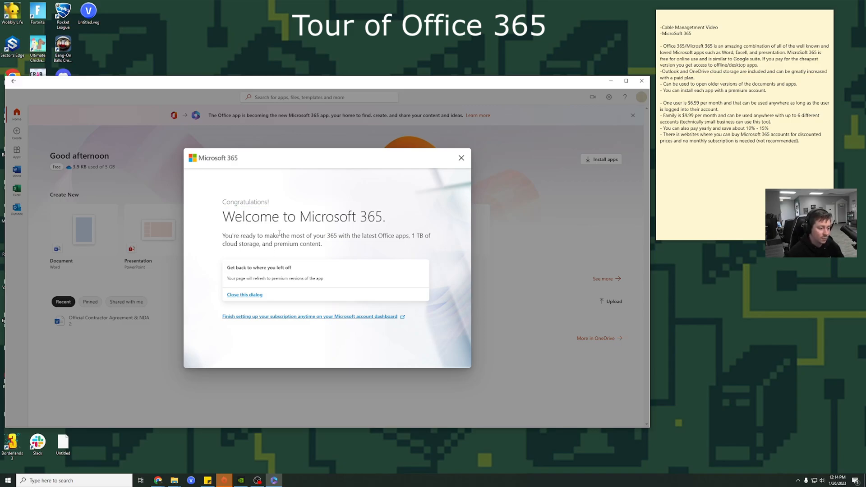
mouse_move(287, 259)
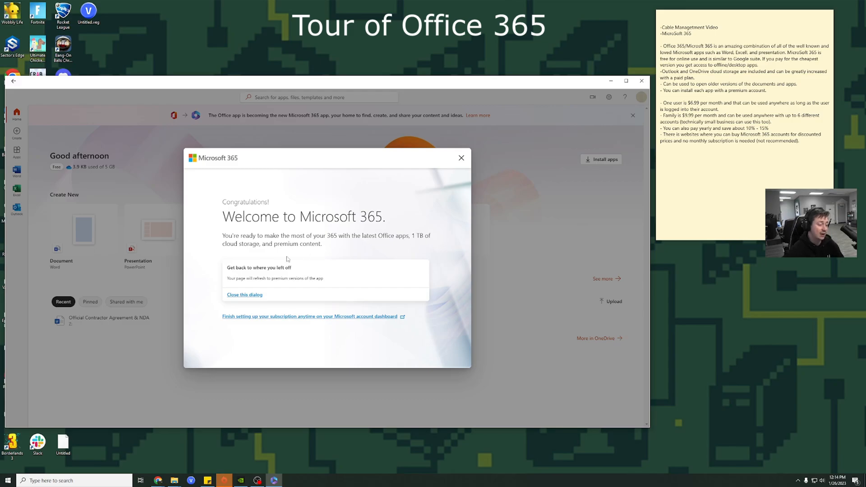
mouse_move(286, 242)
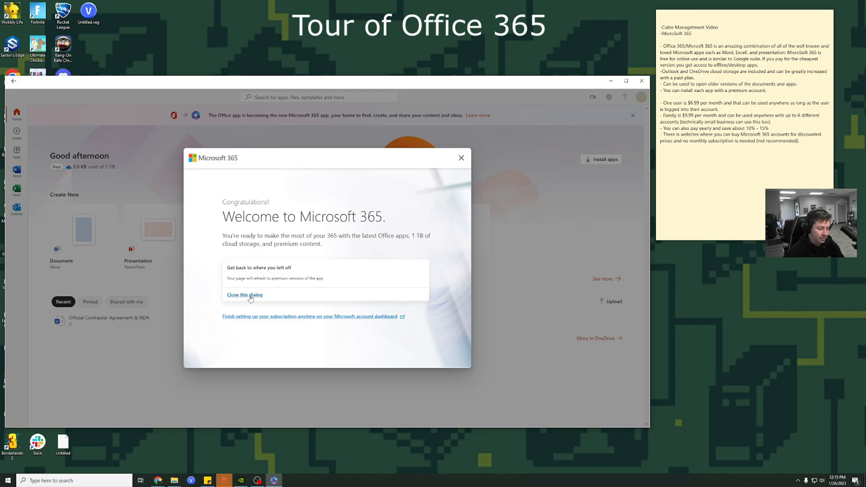
left_click(244, 294)
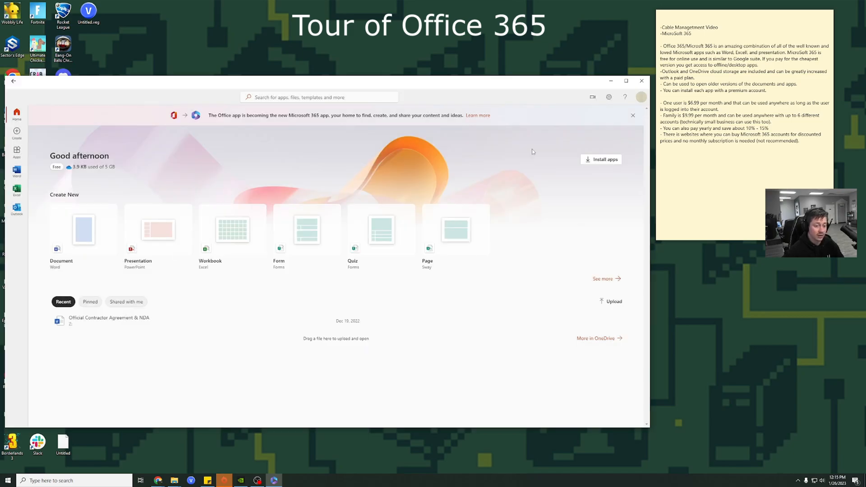
left_click(601, 159)
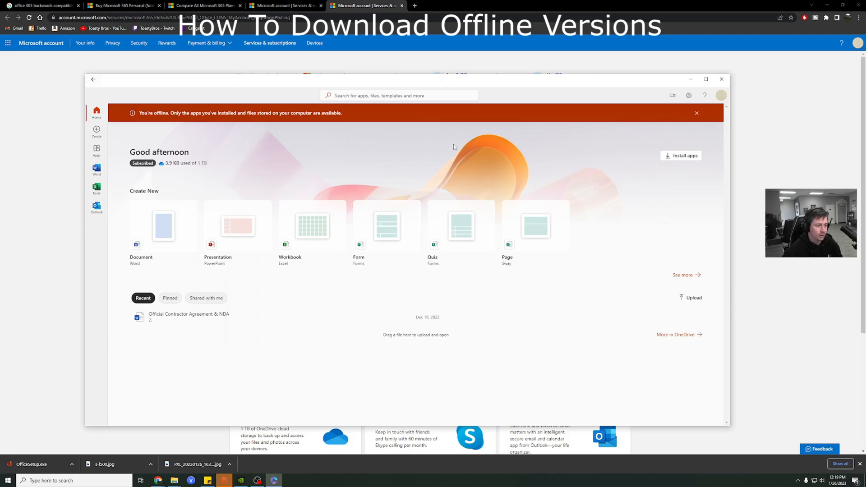
Choose an Office version to install from the Microsoft account page and check the installer's download progress.
left_click(697, 113)
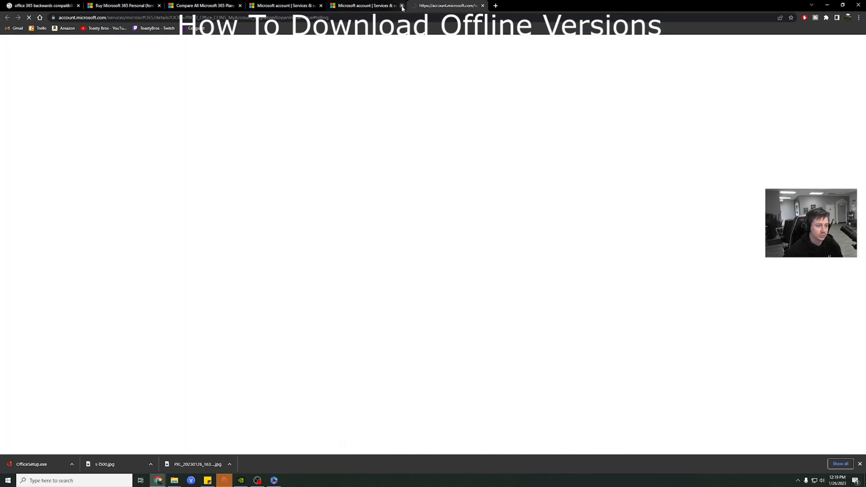
left_click(402, 6)
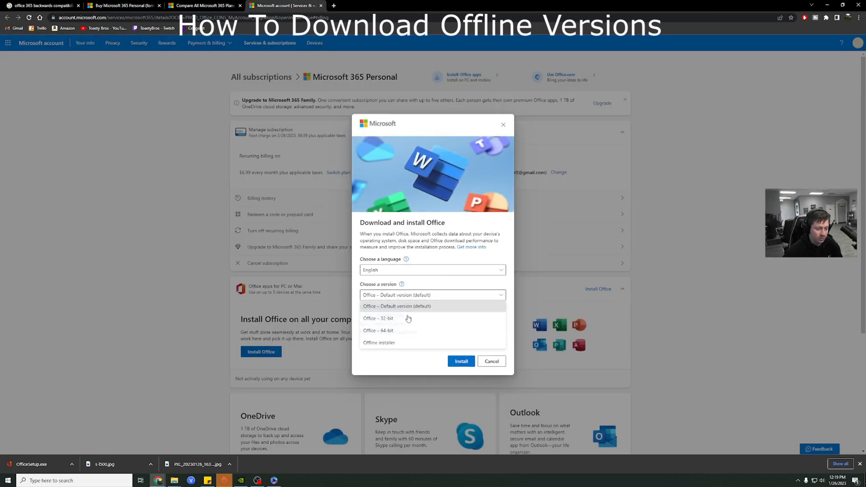
left_click(490, 360)
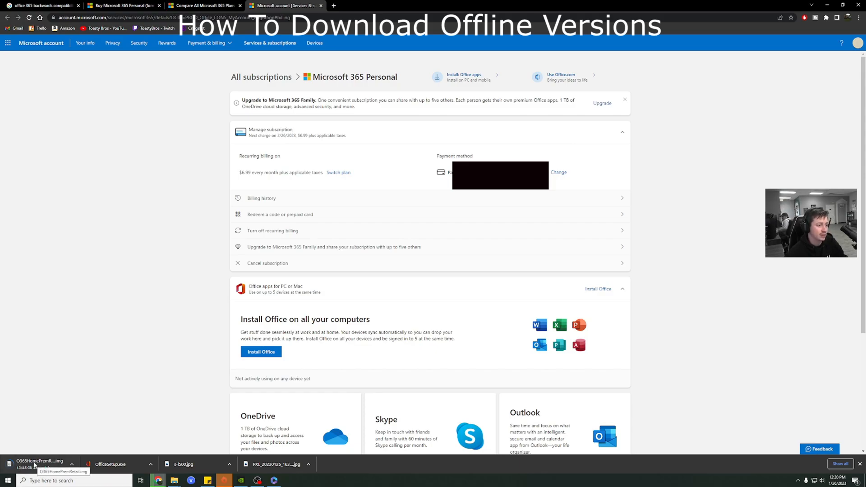
mouse_move(274, 480)
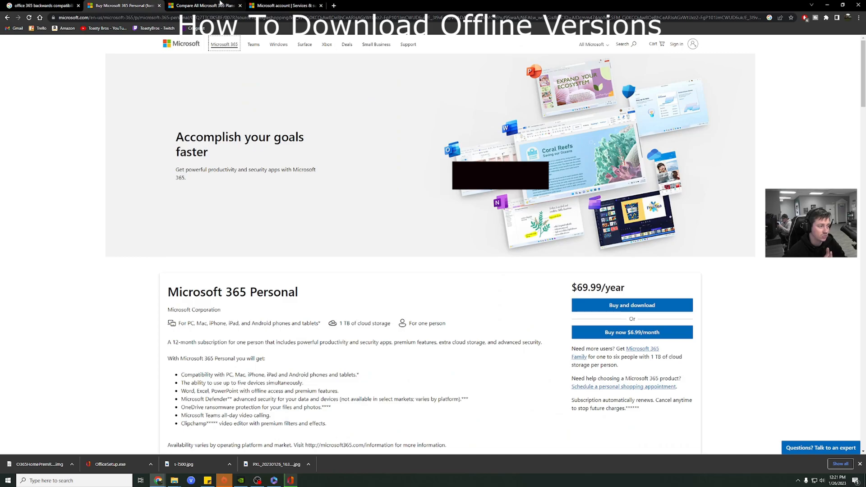
left_click(284, 5)
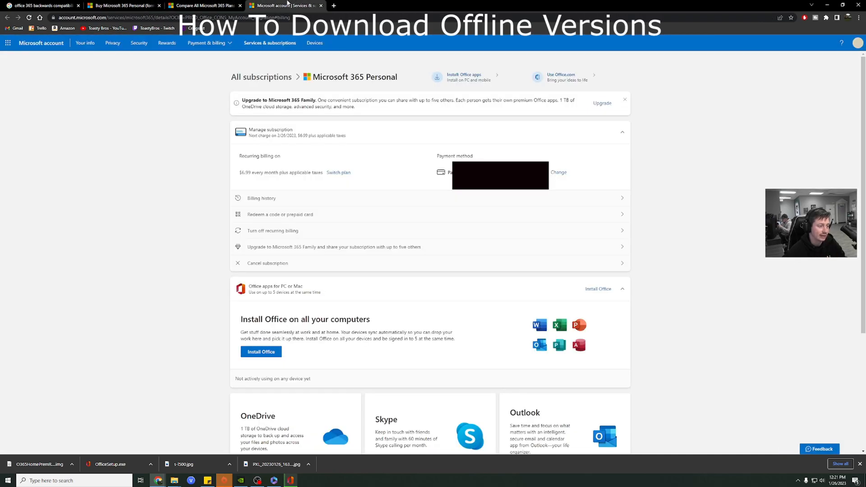
left_click(259, 351)
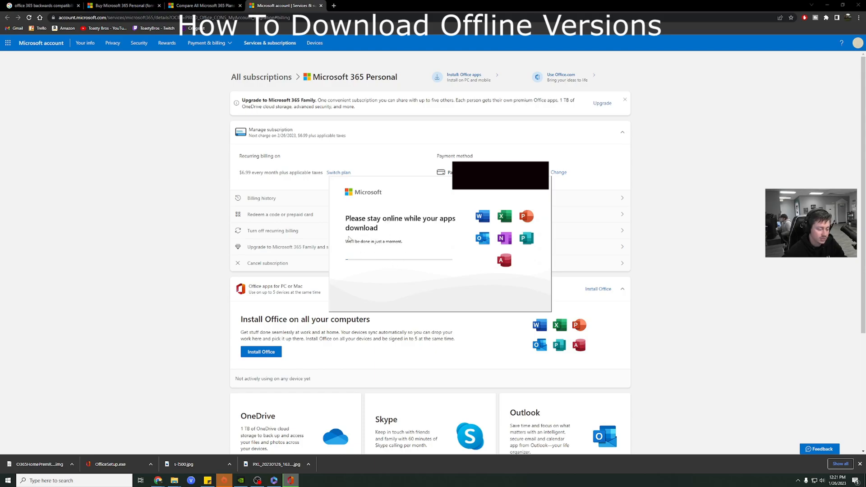
mouse_move(380, 226)
type("w")
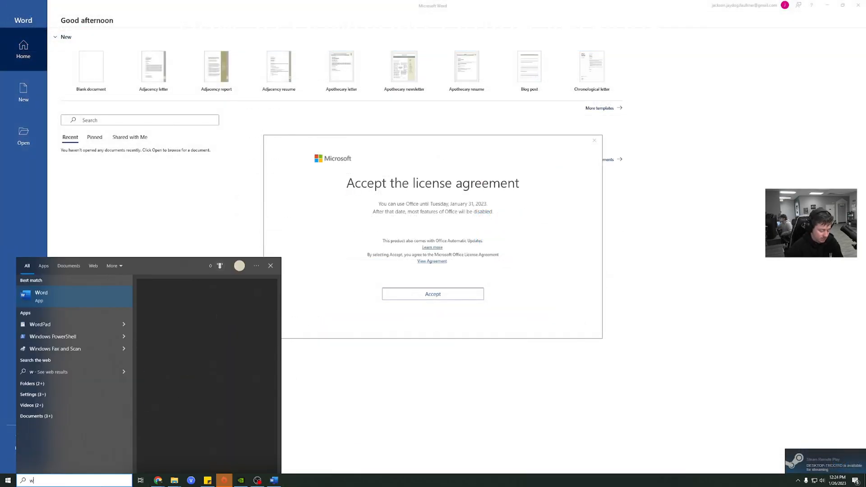
Launch Word, accept the license and decline optional diagnostic data and personalized offers.
right_click(40, 295)
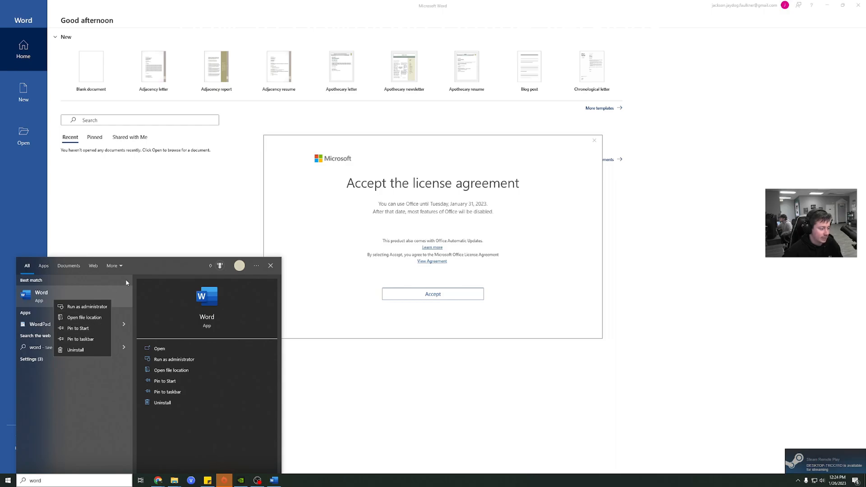
left_click(403, 225)
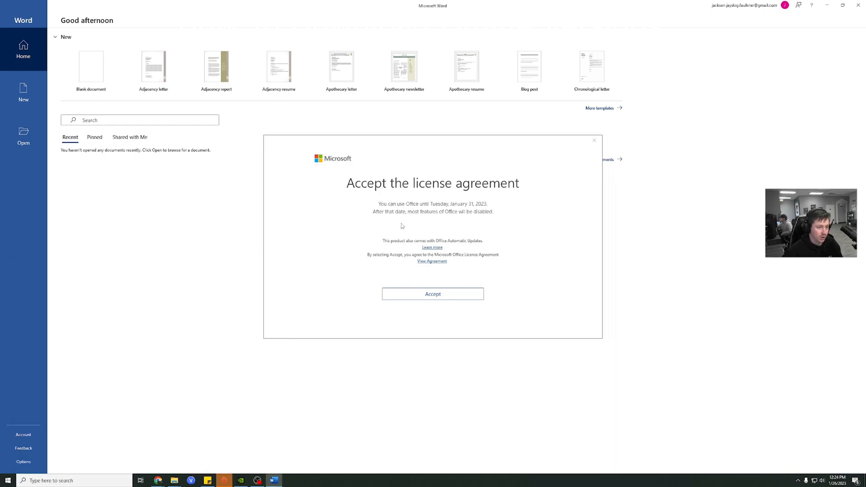
mouse_move(432, 294)
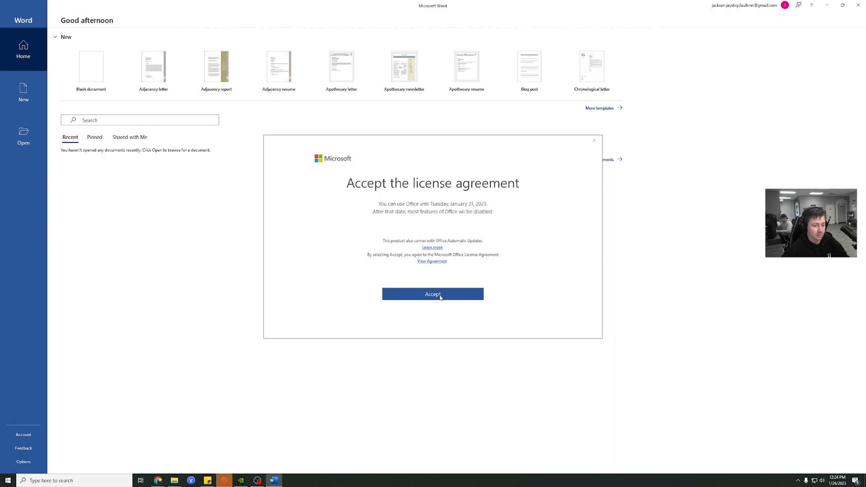
left_click(432, 294)
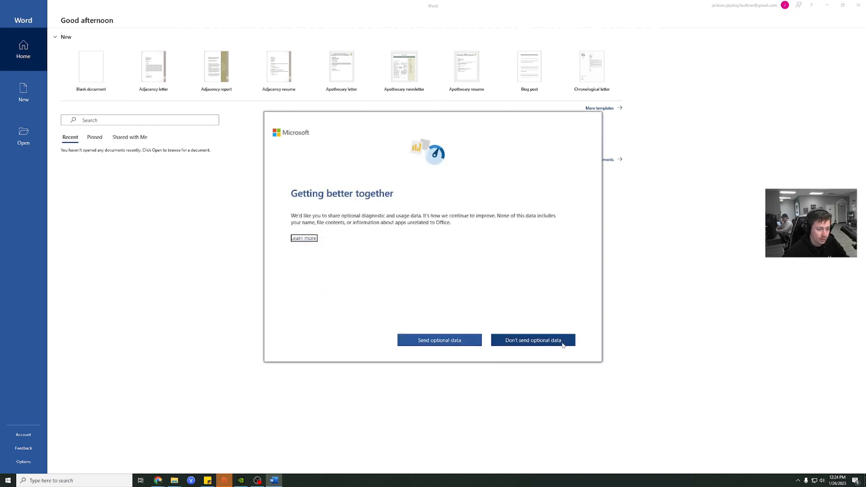
left_click(532, 340)
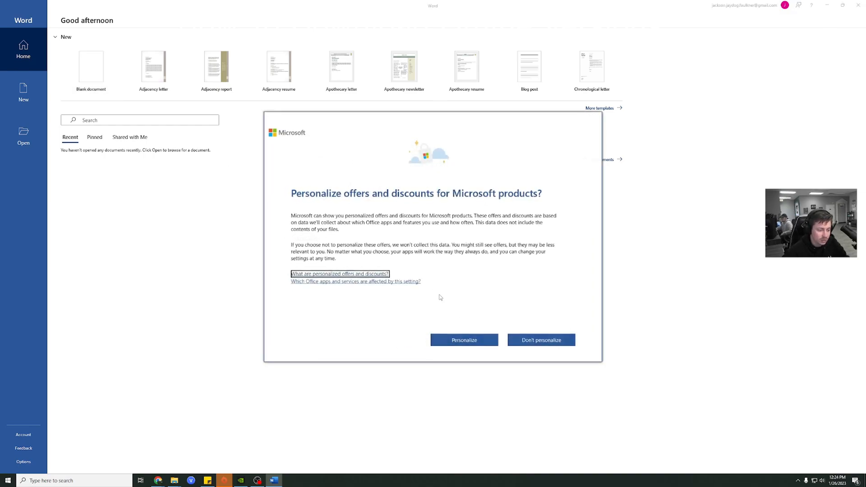
left_click(540, 340)
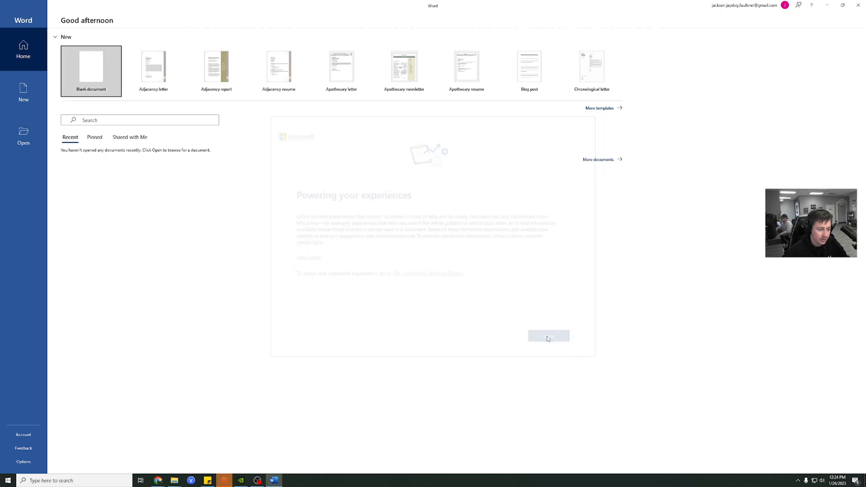
left_click(548, 336)
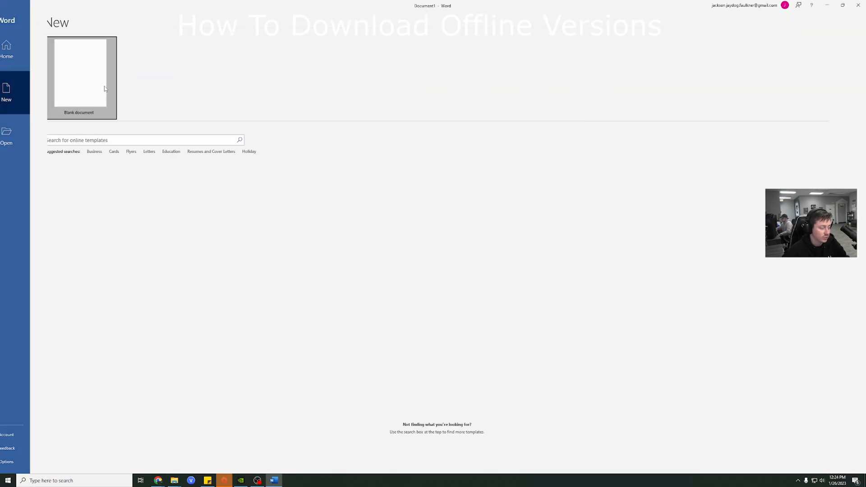
Create blank Document1, reach Save As with This PC's Documents folders listed, then close Word.
left_click(81, 75)
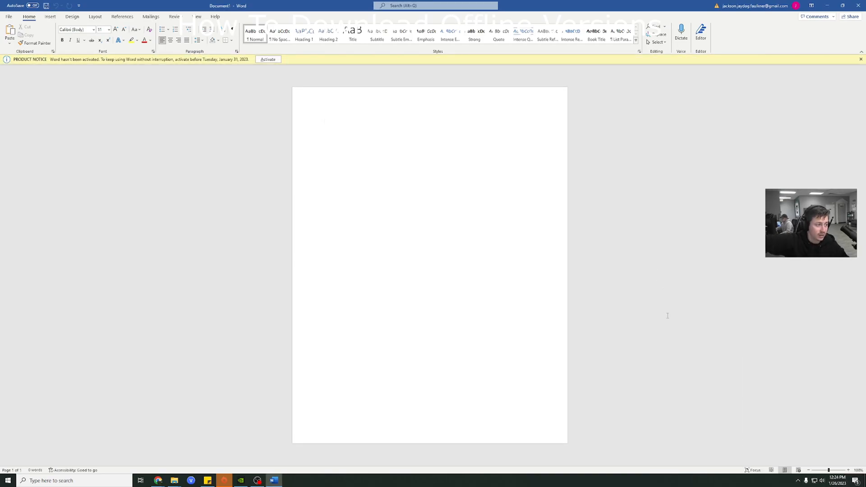
left_click(336, 132)
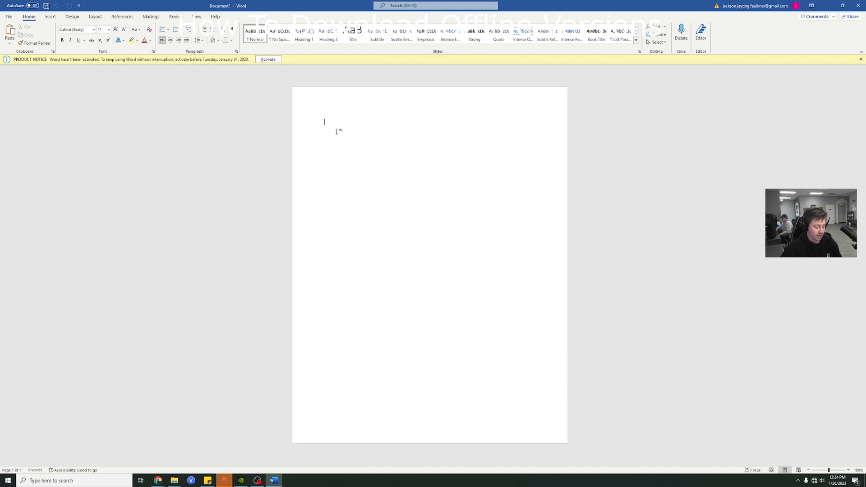
left_click(9, 17)
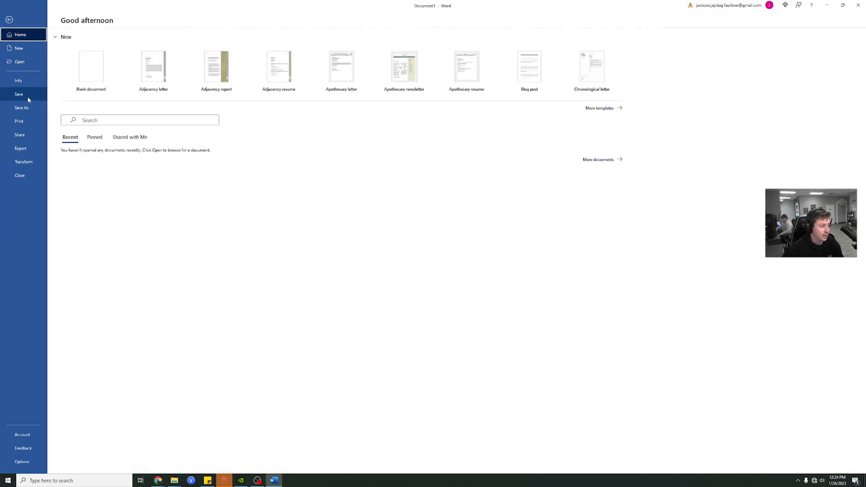
left_click(22, 107)
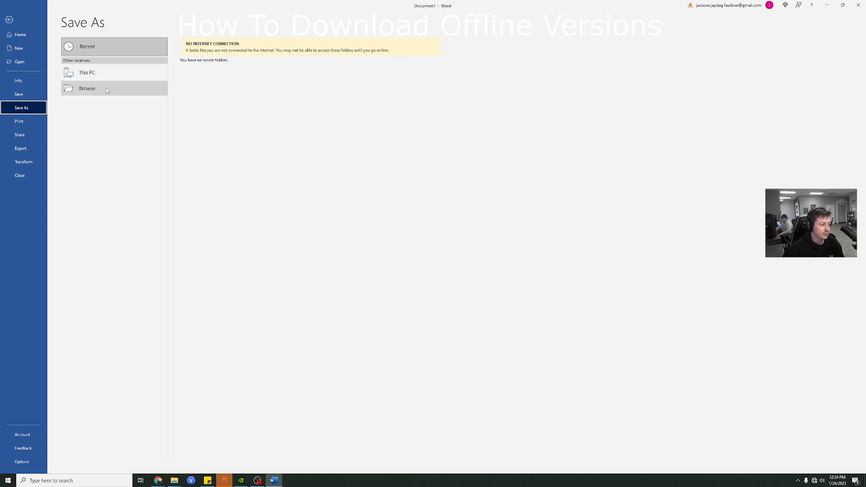
left_click(87, 72)
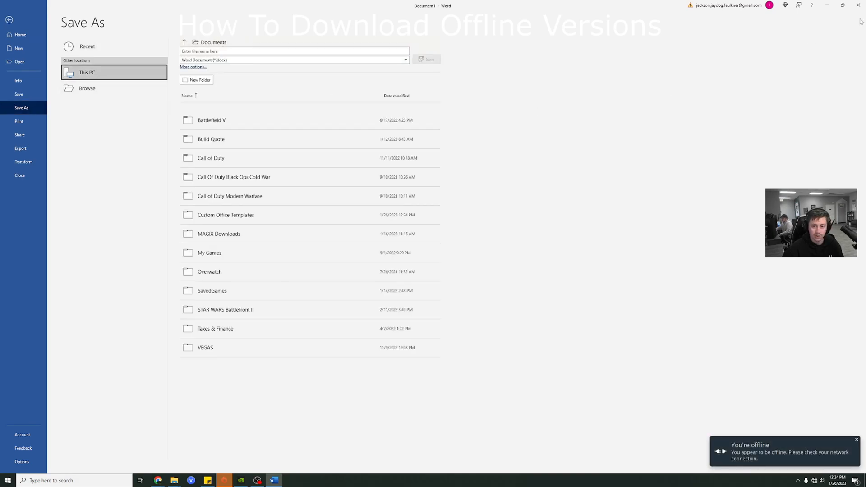
mouse_move(859, 6)
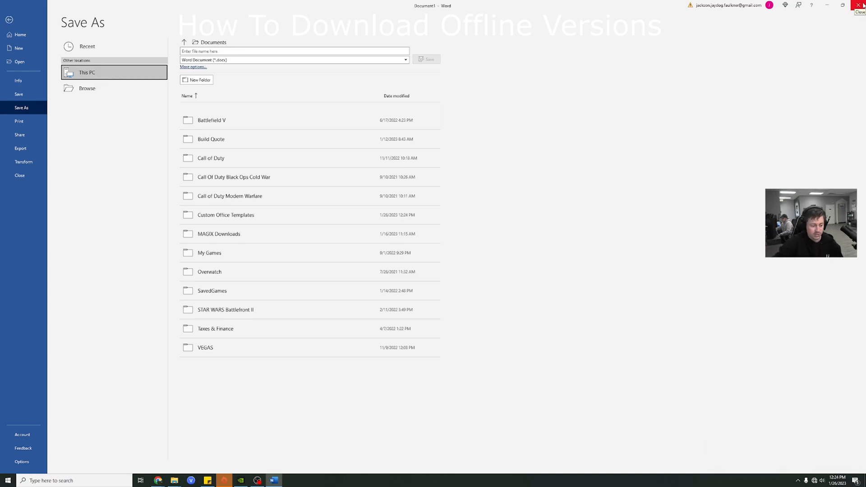
left_click(7, 479)
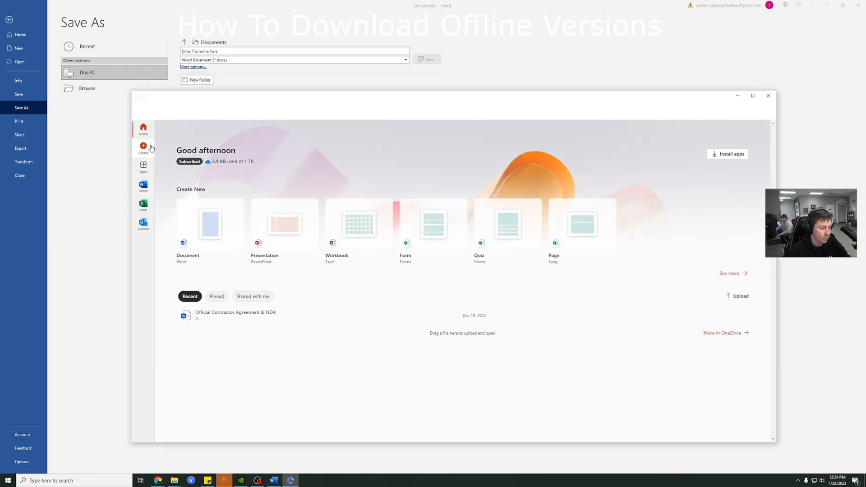
View Word's templates and recent files in the Office app, then minimize the window.
left_click(144, 186)
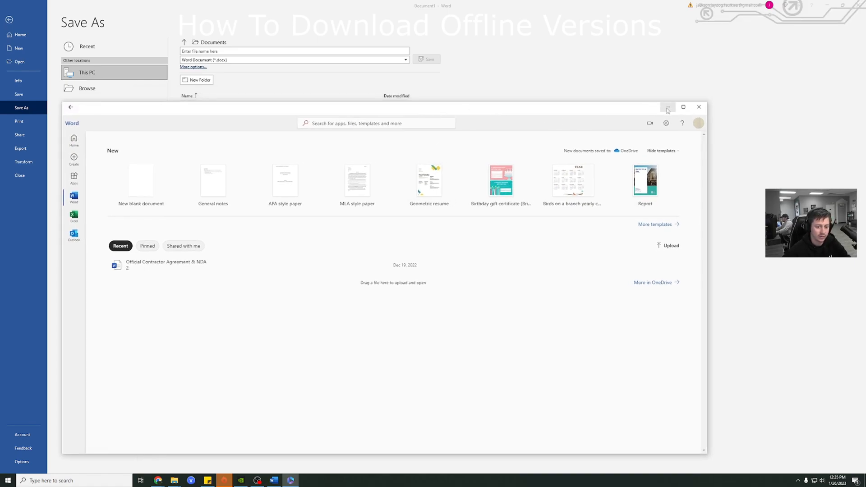
left_click(697, 123)
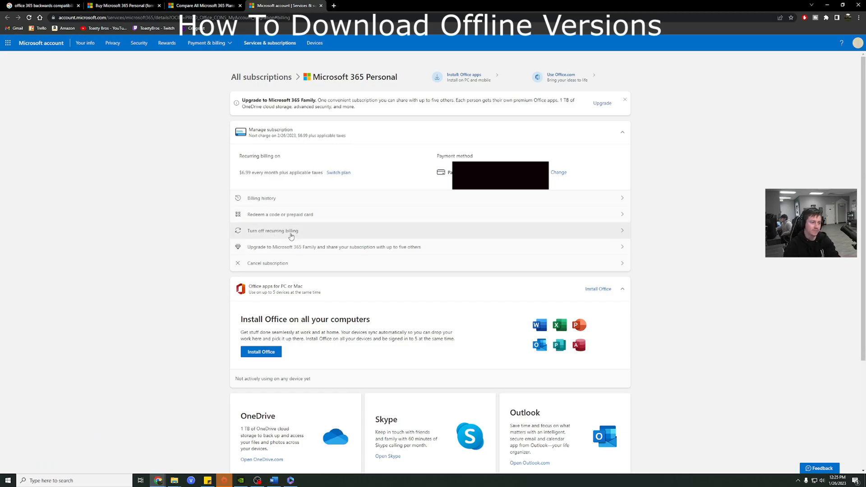
mouse_move(338, 172)
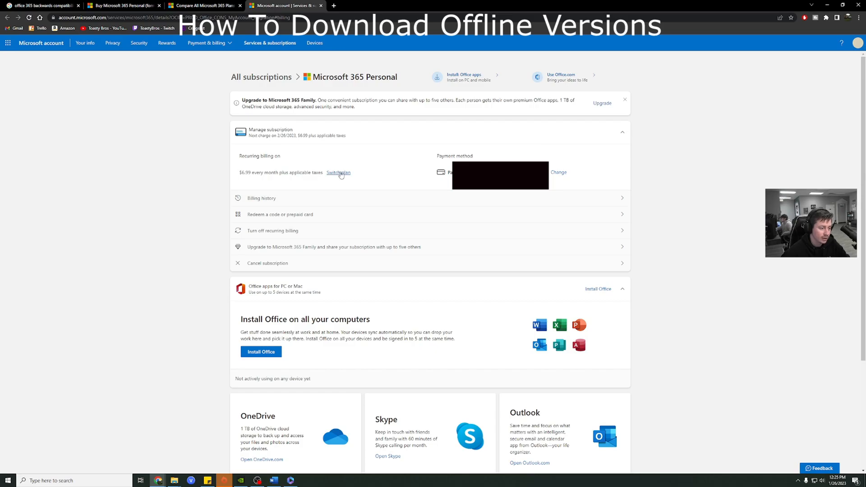
Reach the Turn off recurring billing confirmation for Microsoft 365 Personal offering two free months.
left_click(267, 263)
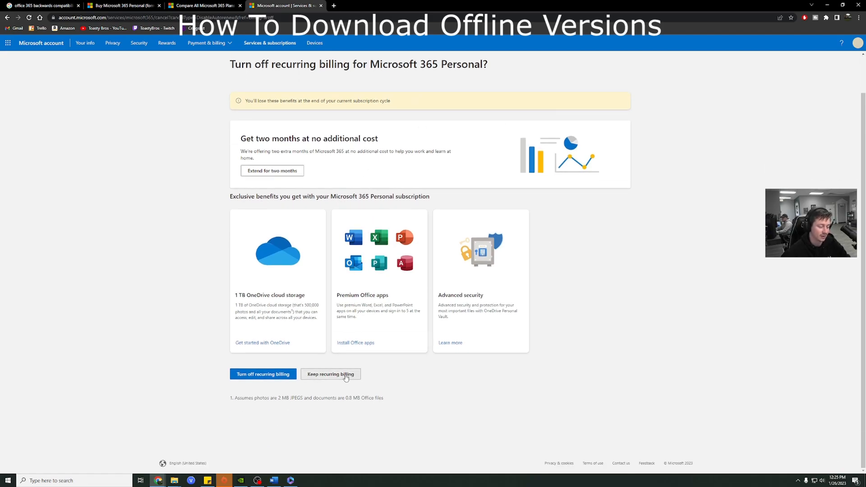
scroll("up", 3)
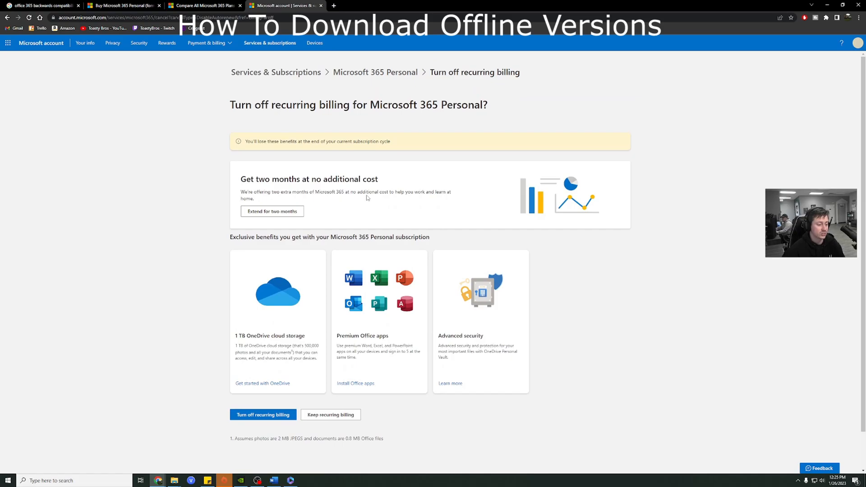